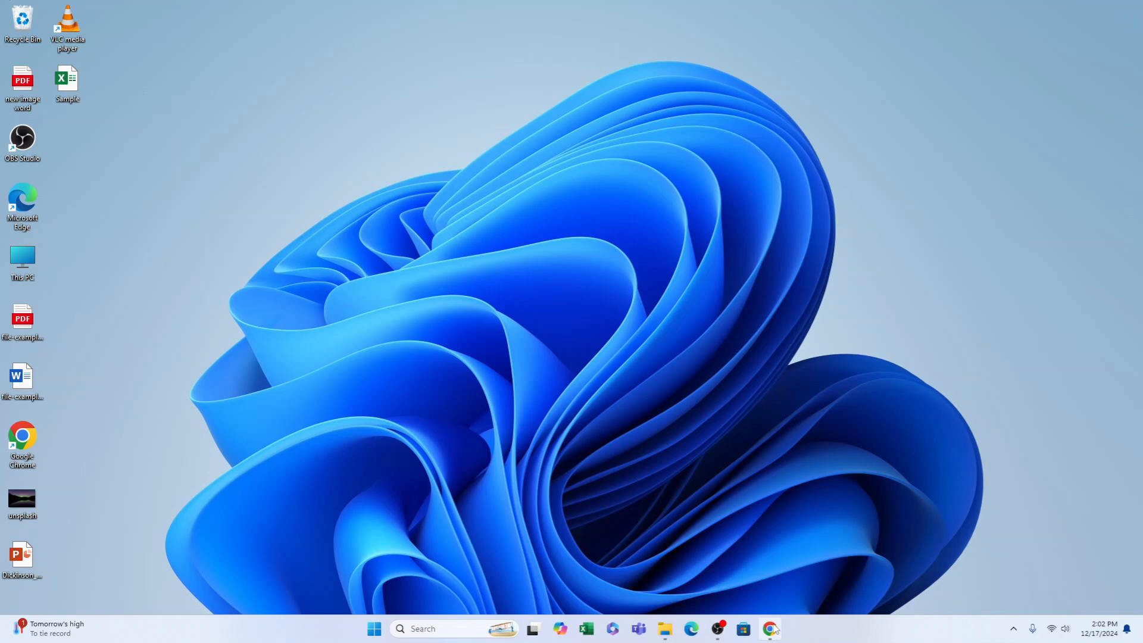
Launch Chrome to YouTube and open the account menu from the profile avatar.
left_click(769, 629)
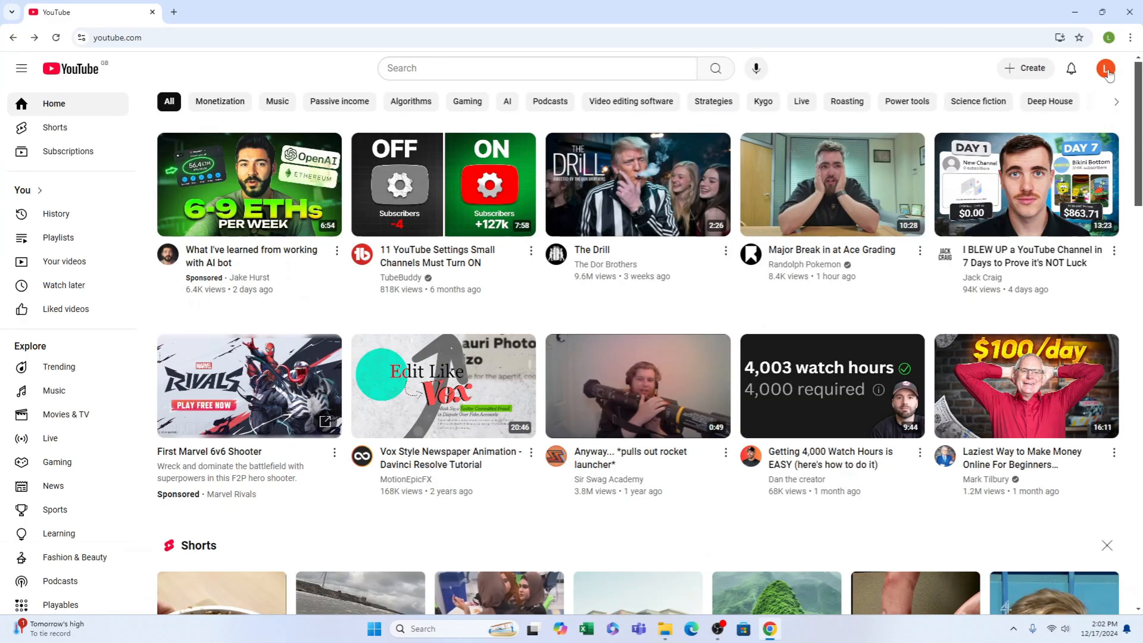
left_click(1108, 68)
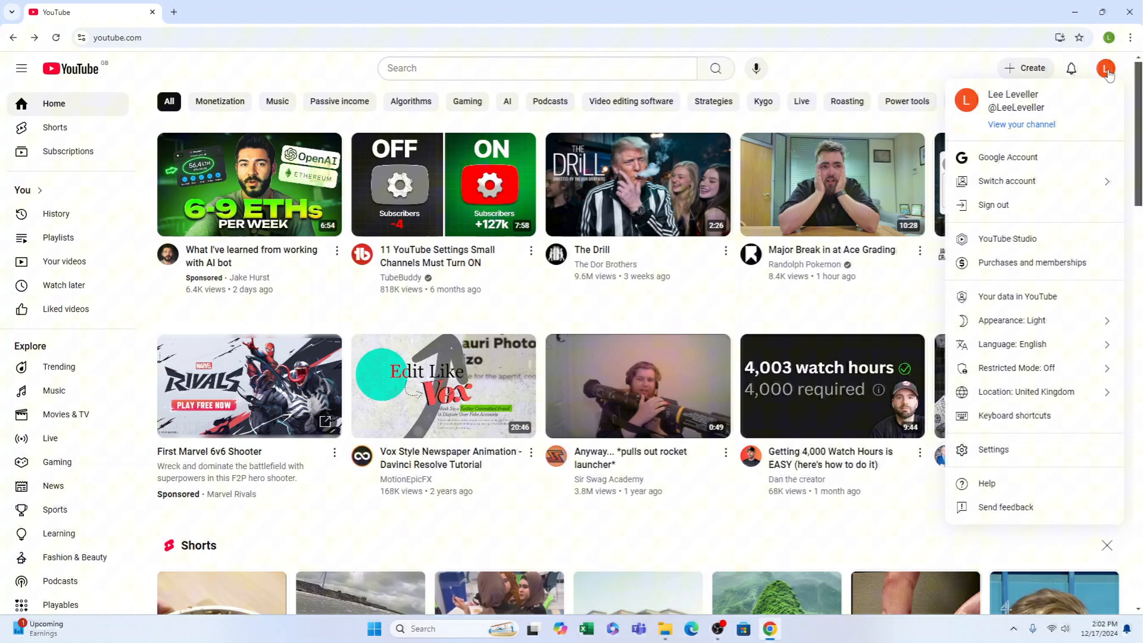
mouse_move(1048, 243)
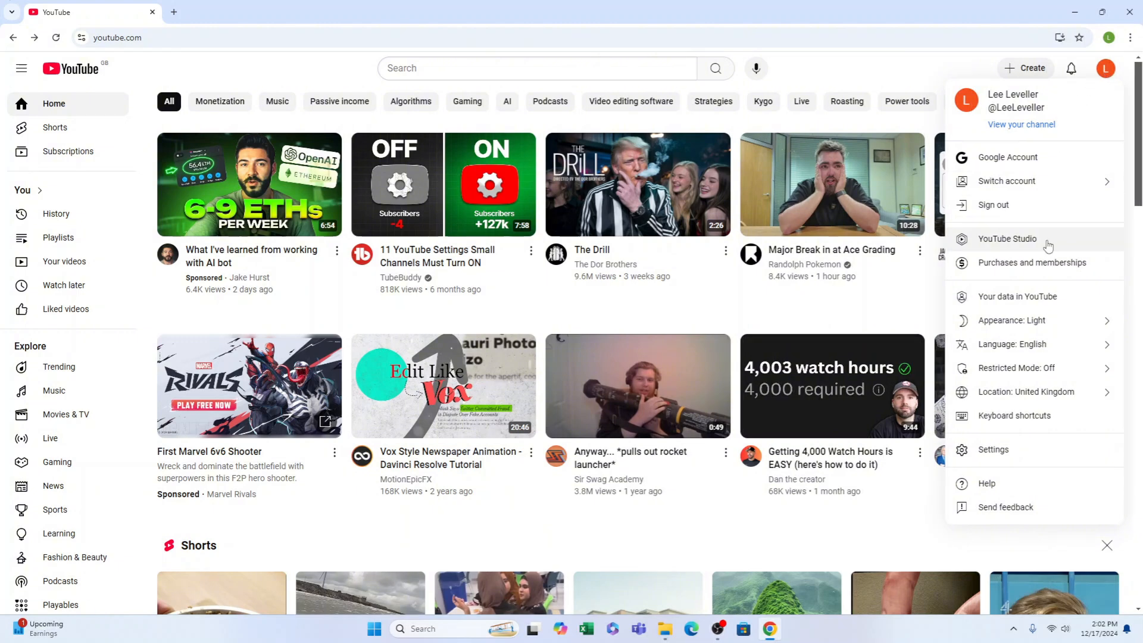
mouse_move(1007, 239)
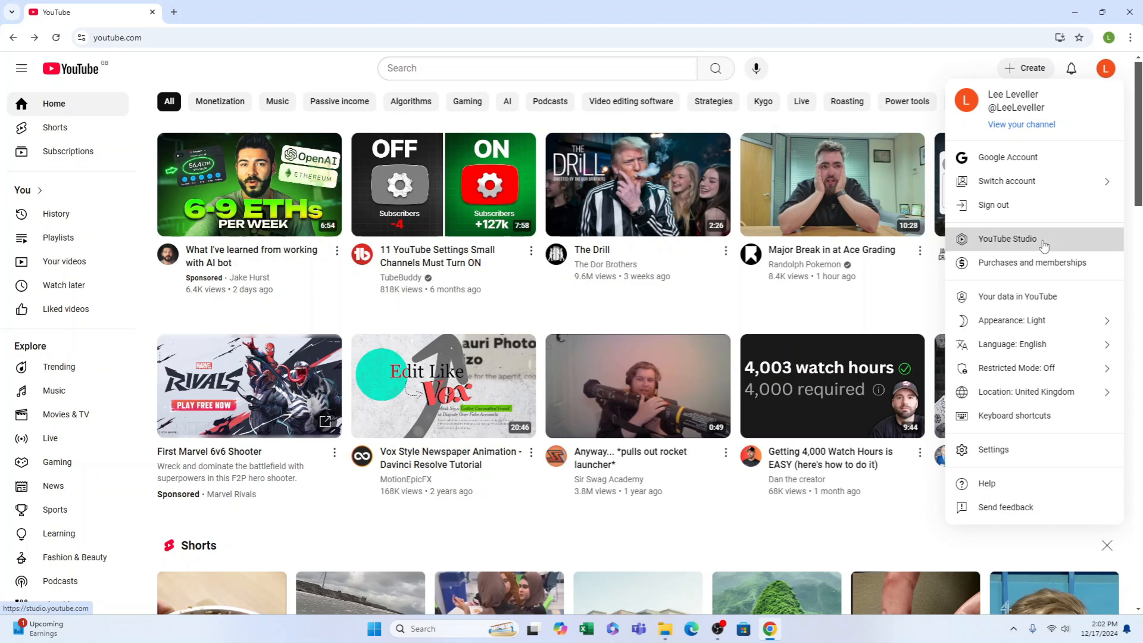
Go to YouTube Studio from the account menu to reach the channel dashboard.
left_click(1007, 238)
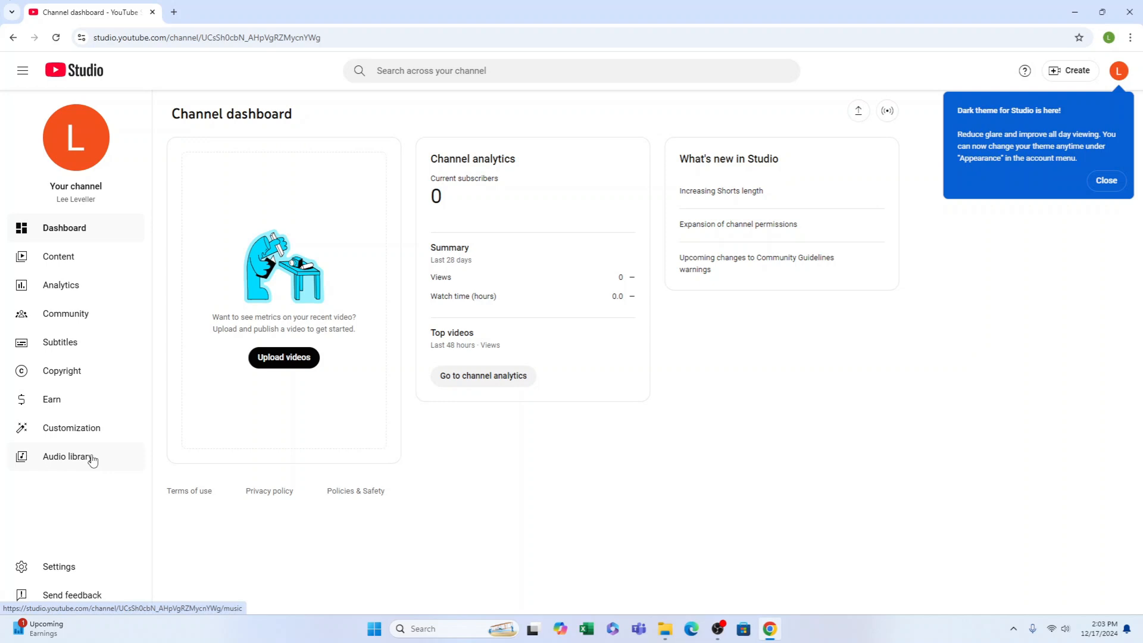
Open the Audio library, dismiss the dark theme notice, glance at Sound effects and return to Music.
left_click(68, 456)
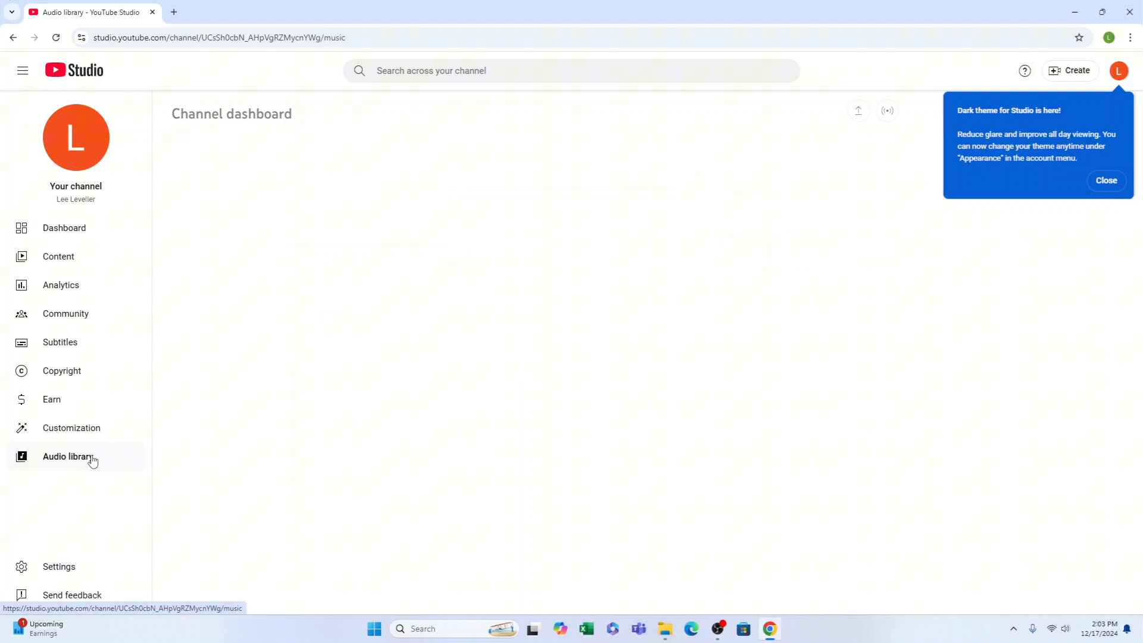
left_click(68, 456)
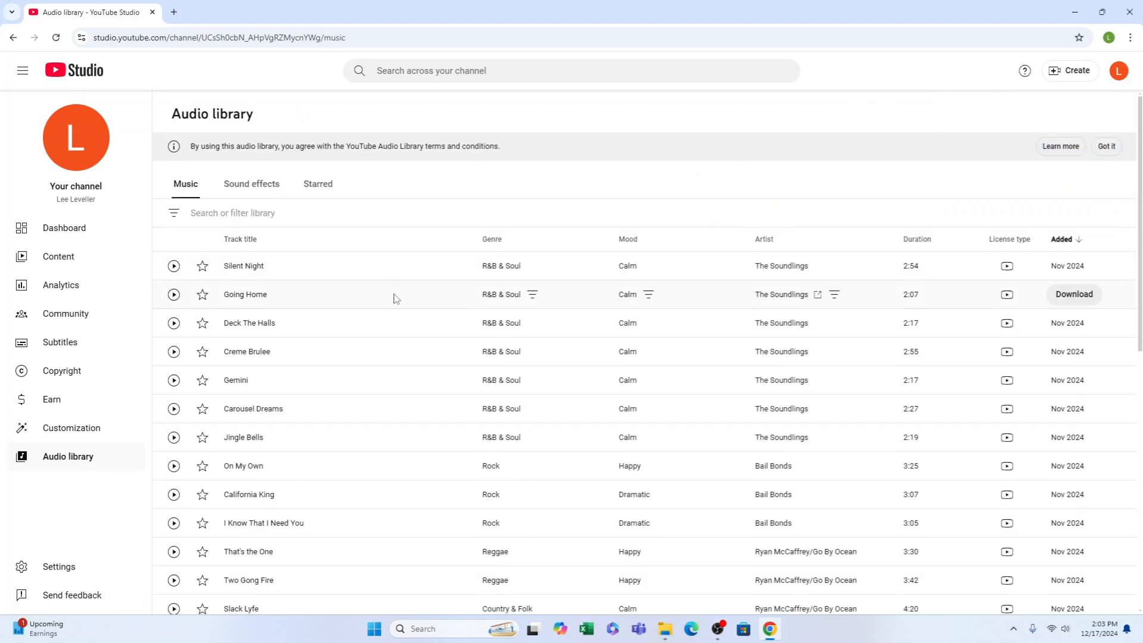
scroll("down", 3)
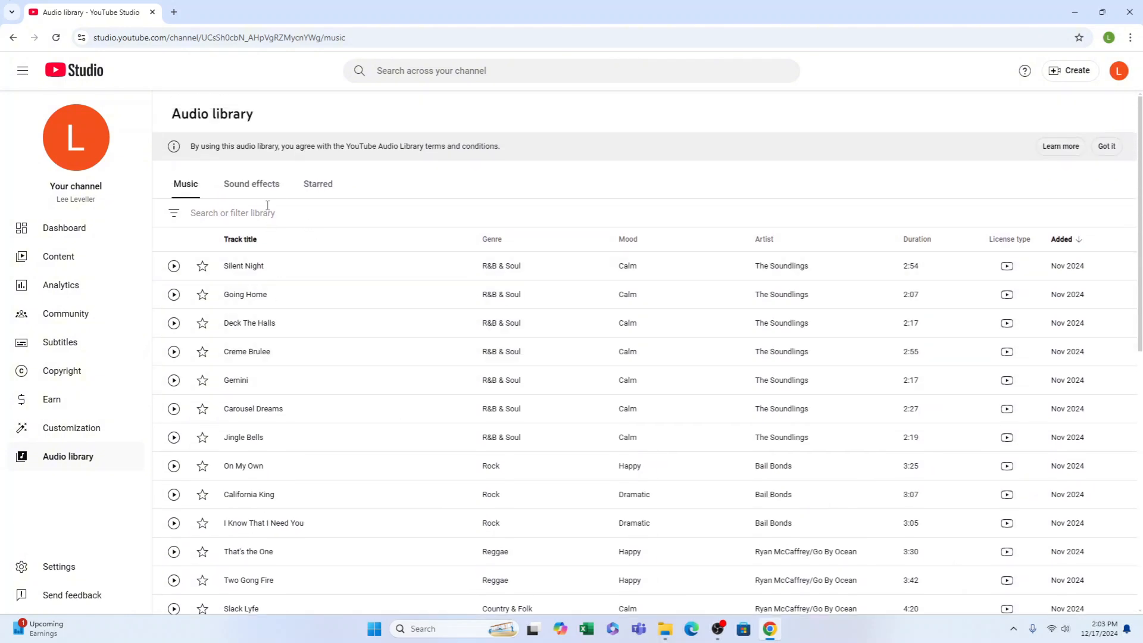
left_click(251, 183)
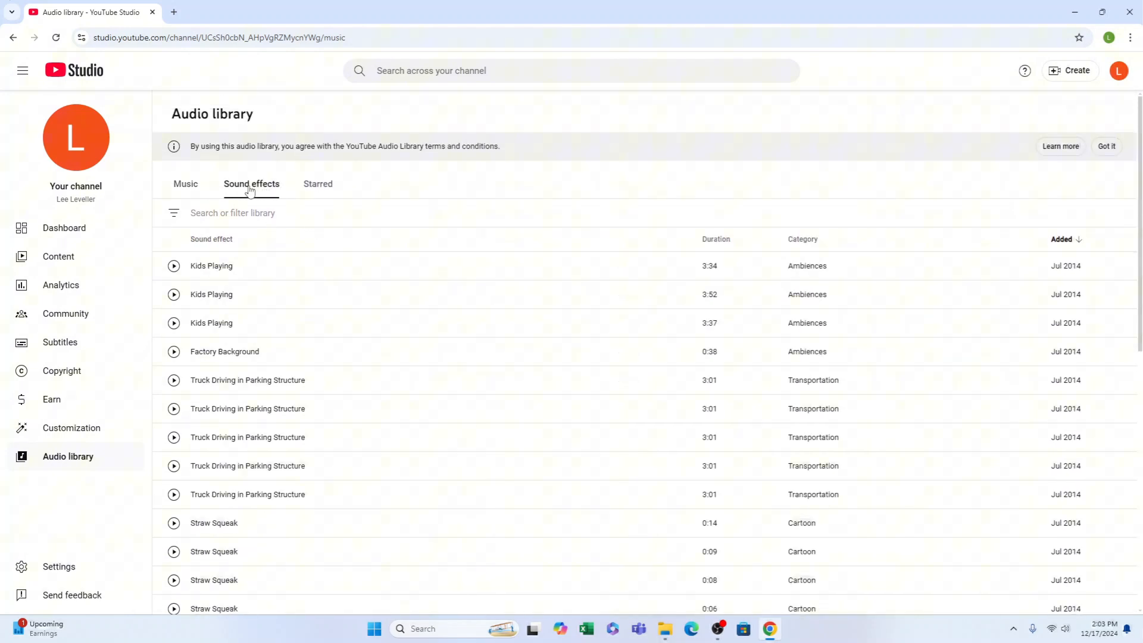
left_click(185, 184)
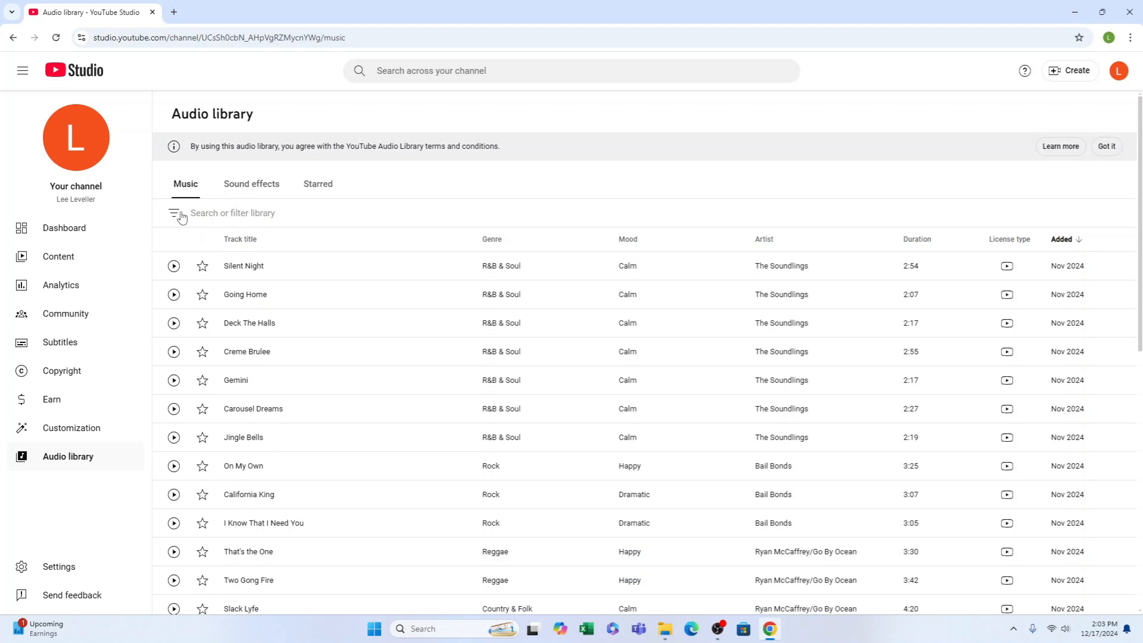
left_click(173, 212)
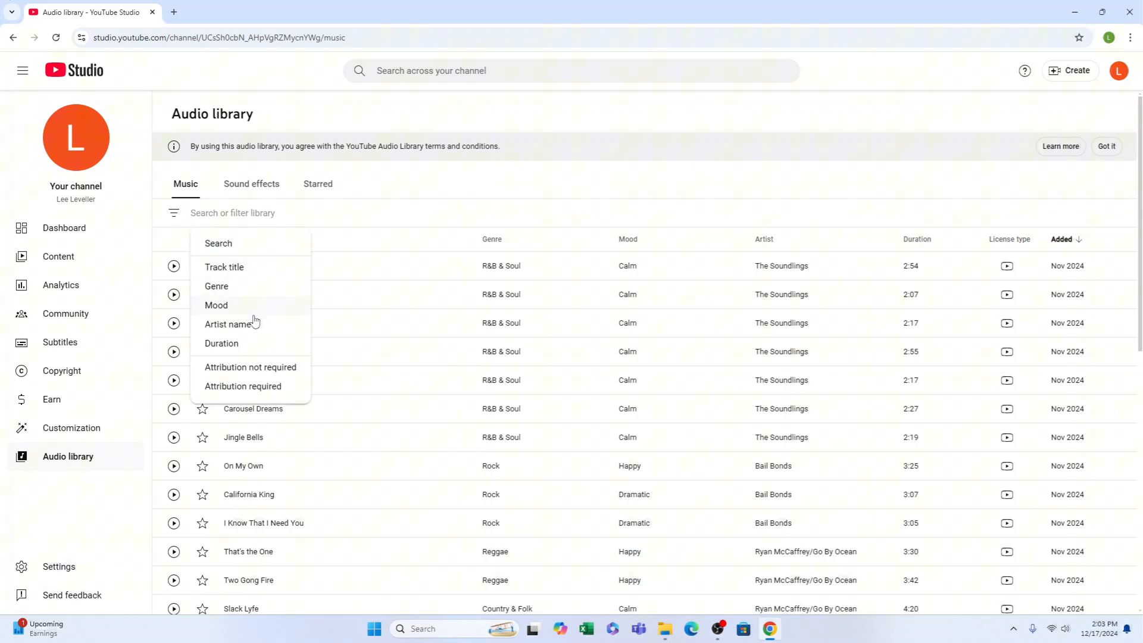
left_click(217, 286)
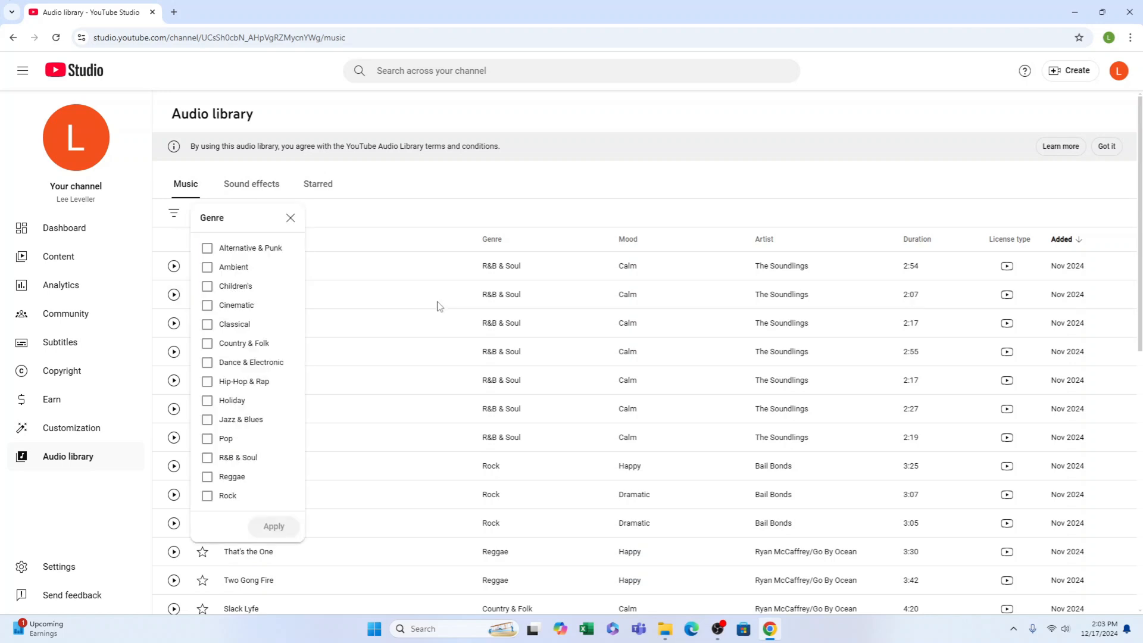
left_click(207, 362)
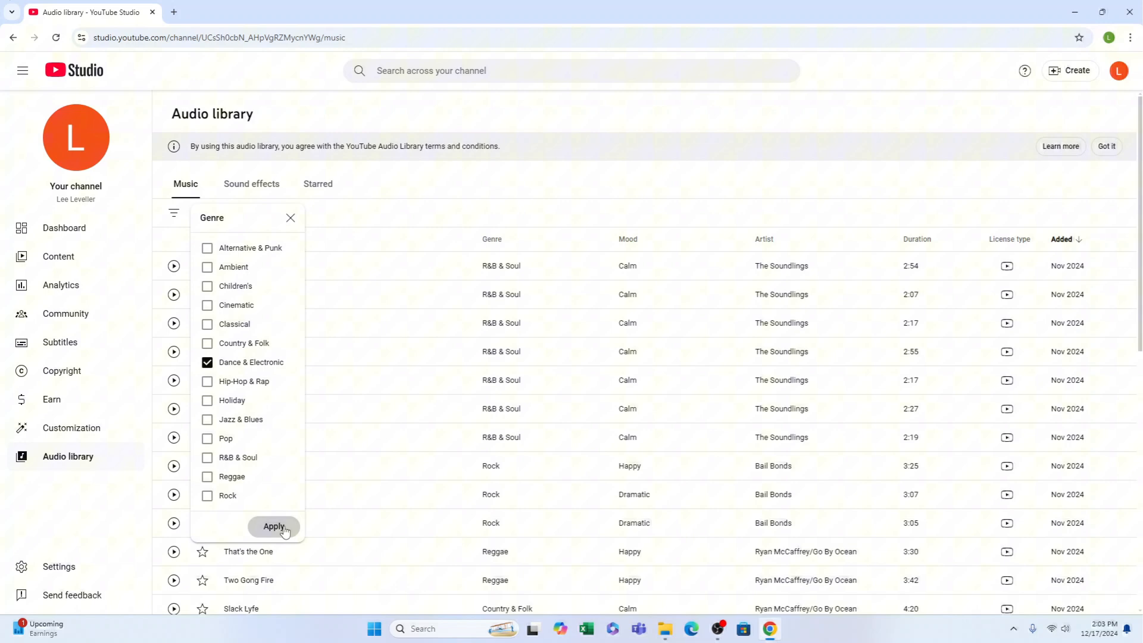
left_click(274, 527)
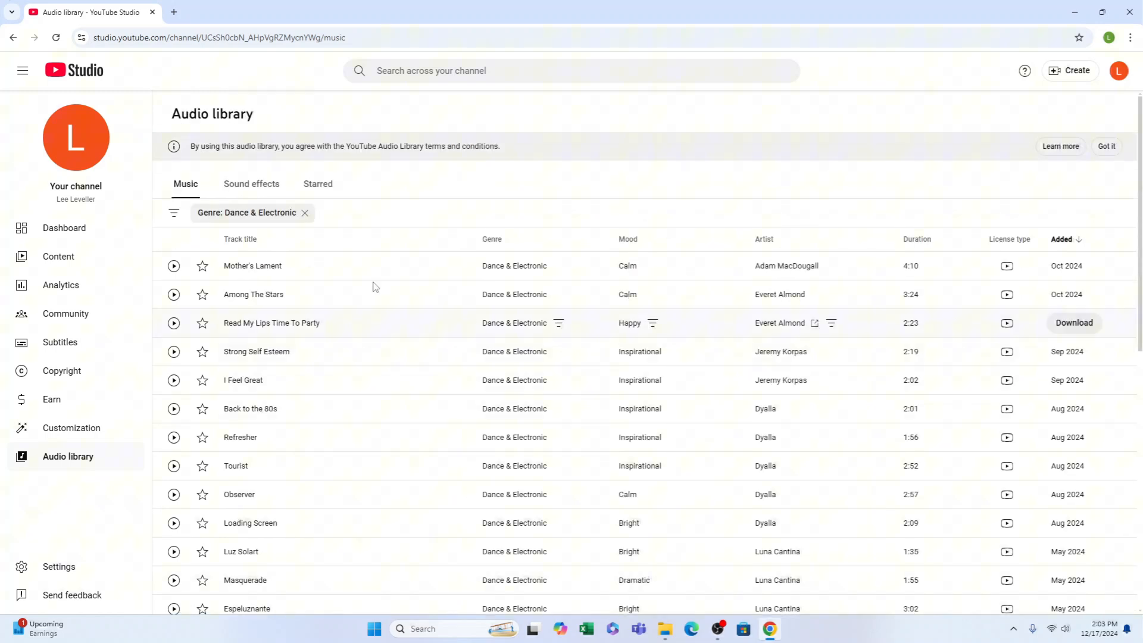
left_click(305, 212)
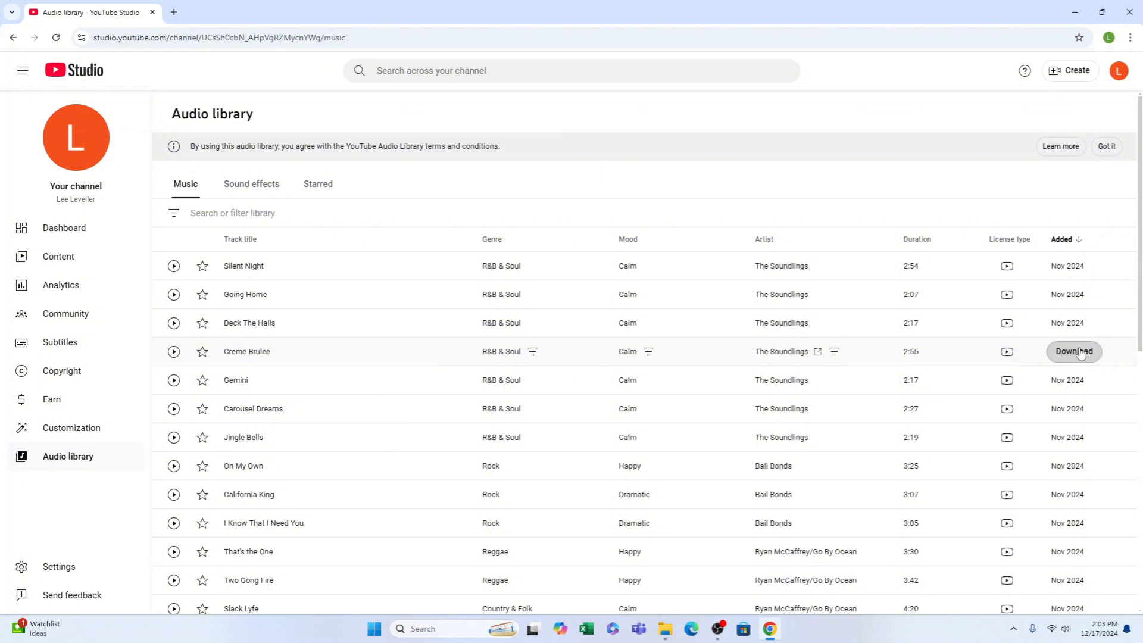
Download the Creme Brulee track by The Soundlings and show it in Chrome's recent downloads.
left_click(1074, 351)
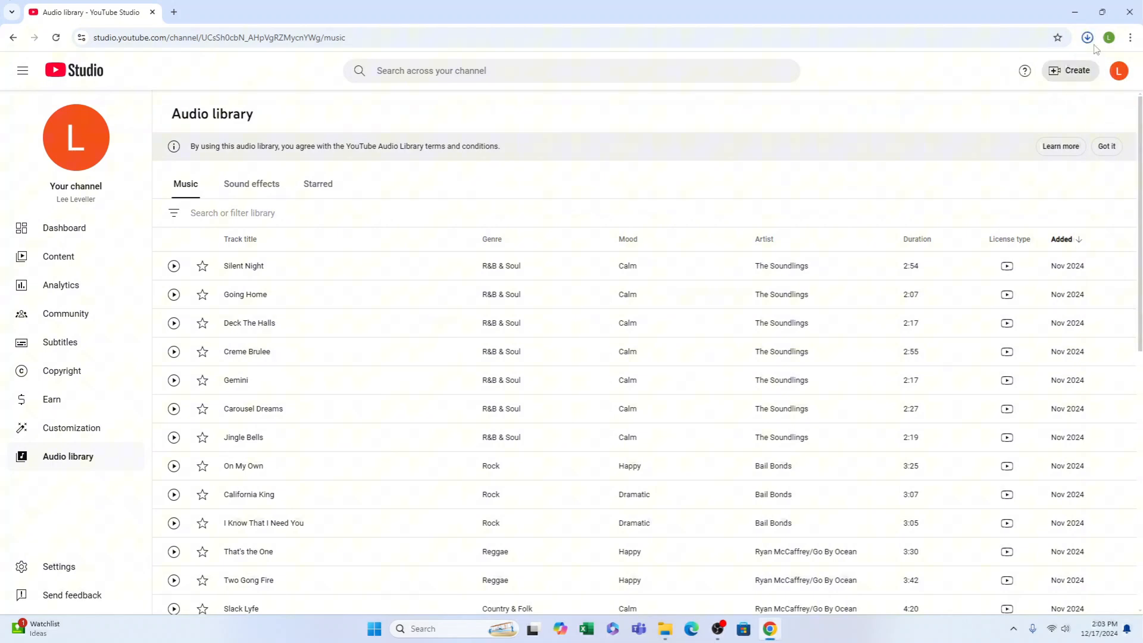
left_click(1086, 37)
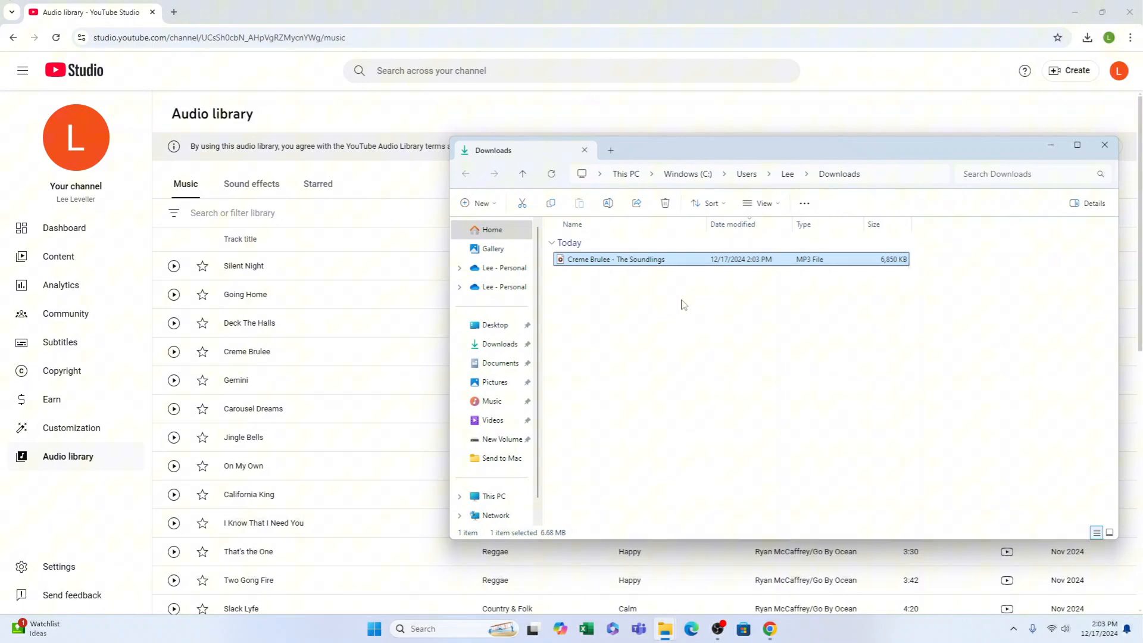
mouse_move(678, 313)
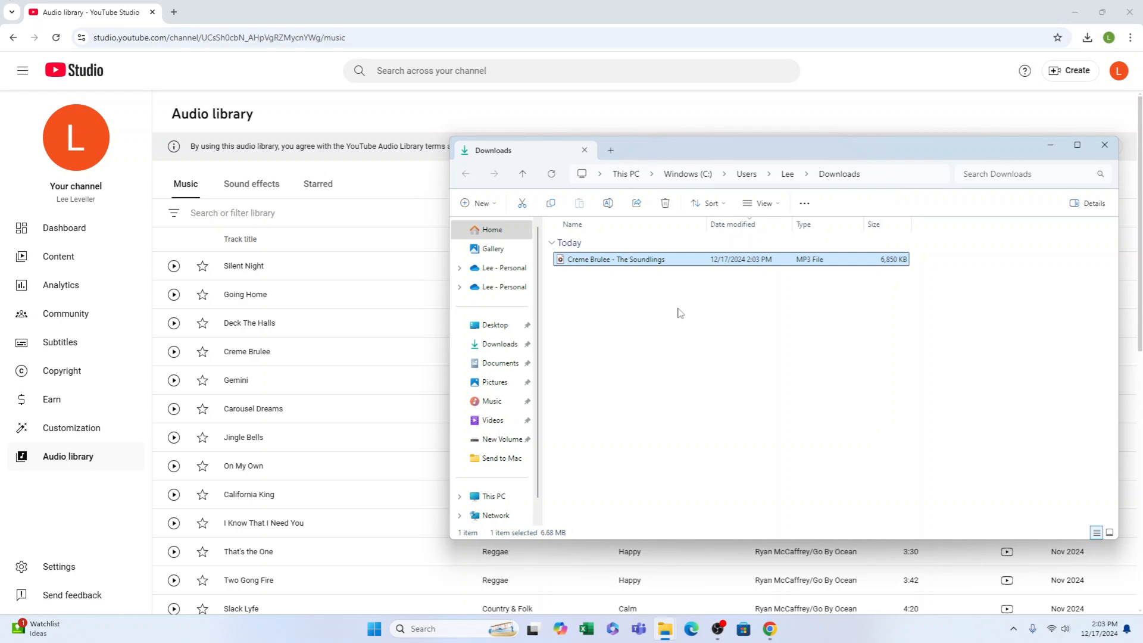